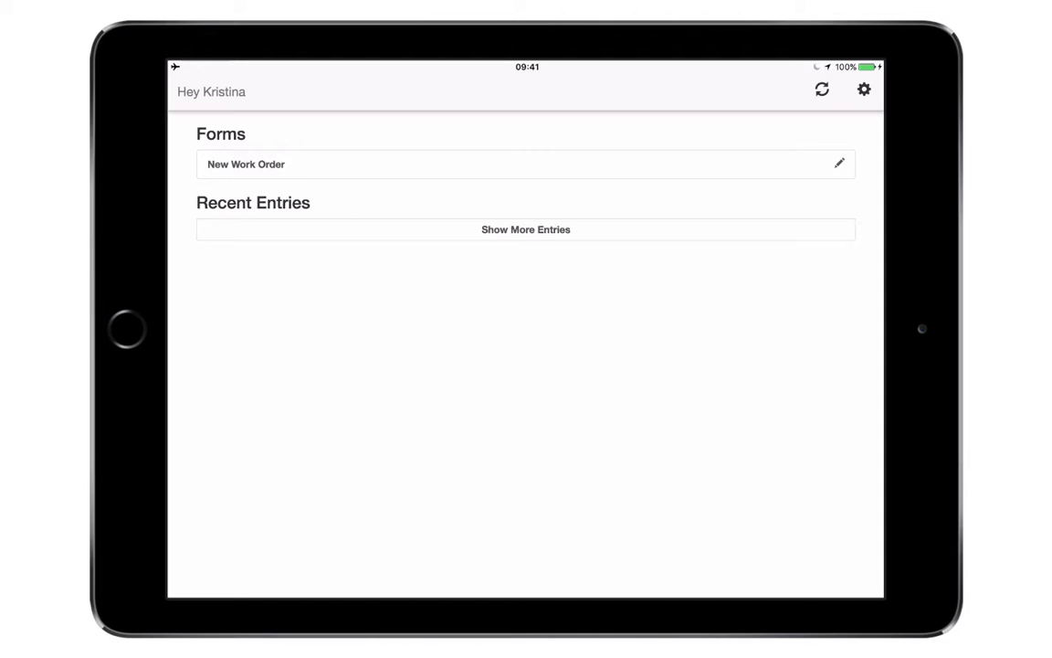
# - Start a new work order for the broken generator and set its priority to Medium
pyautogui.click(526, 164)
pyautogui.write('Customer reported an issue with his generator, that he o')
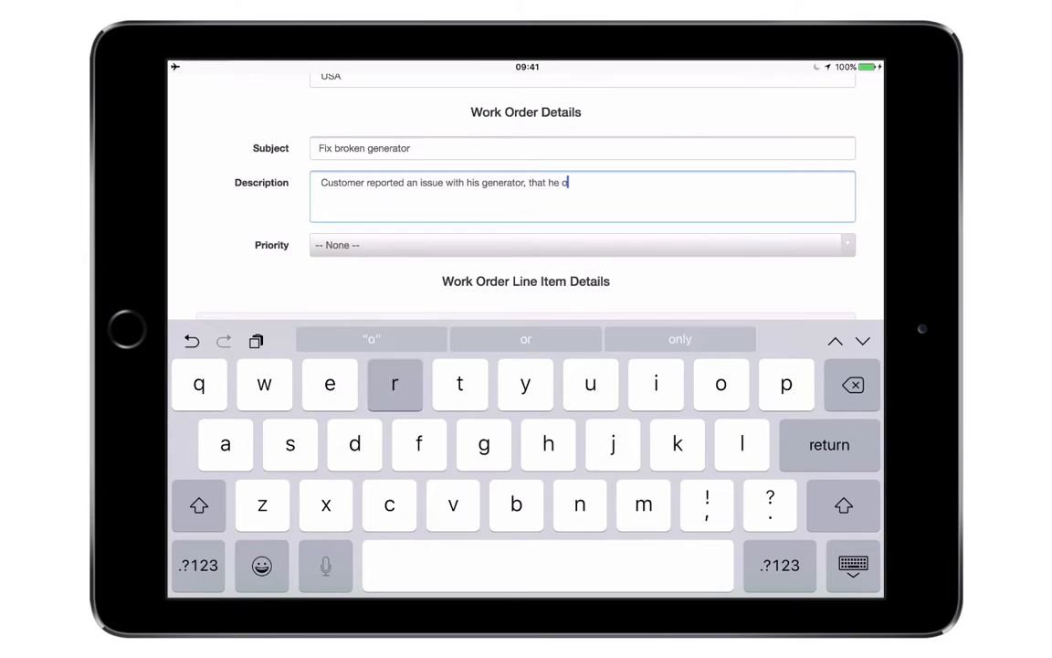
pyautogui.click(581, 245)
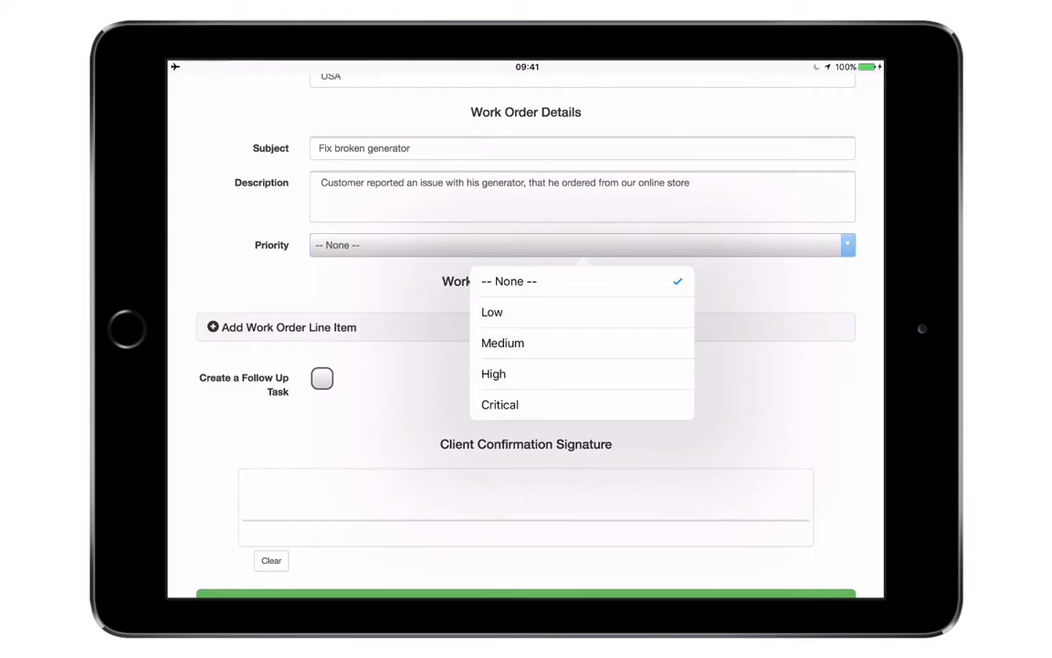
pyautogui.click(502, 343)
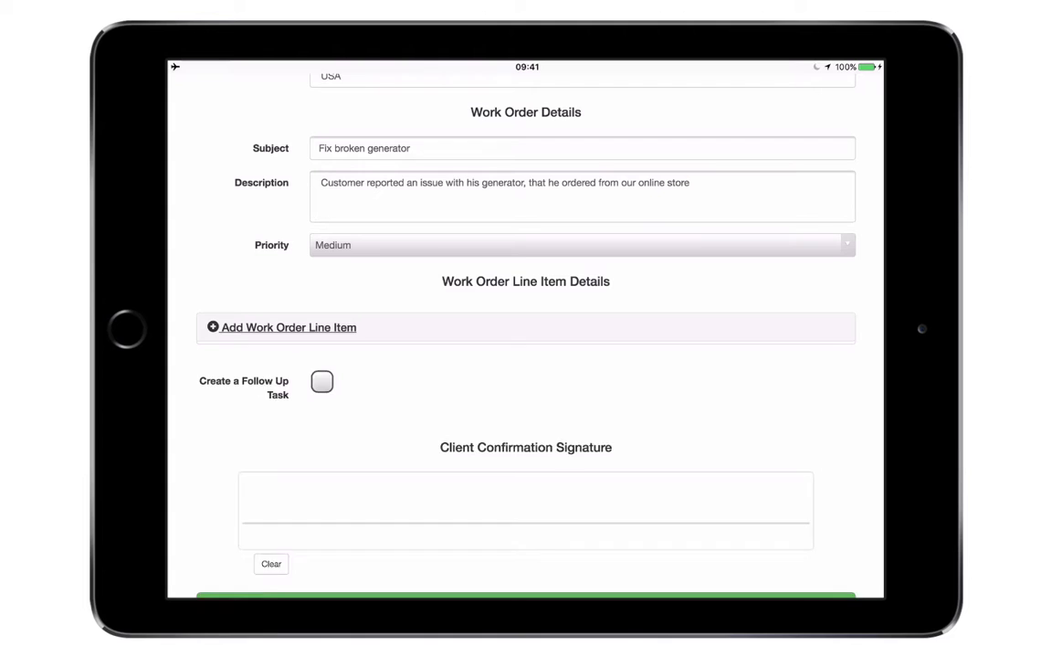
# - Add a GenWatt Diesel 10kW line item noting 'Stopped working. It is not charging.' with a library photo
pyautogui.click(287, 327)
pyautogui.write('Kw')
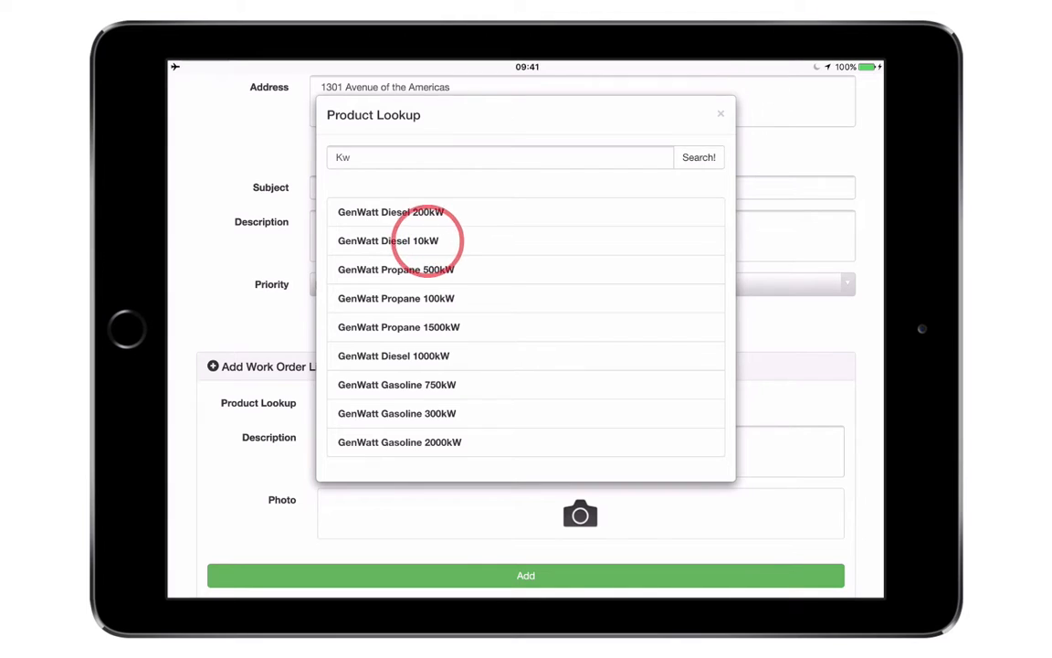
pyautogui.click(388, 241)
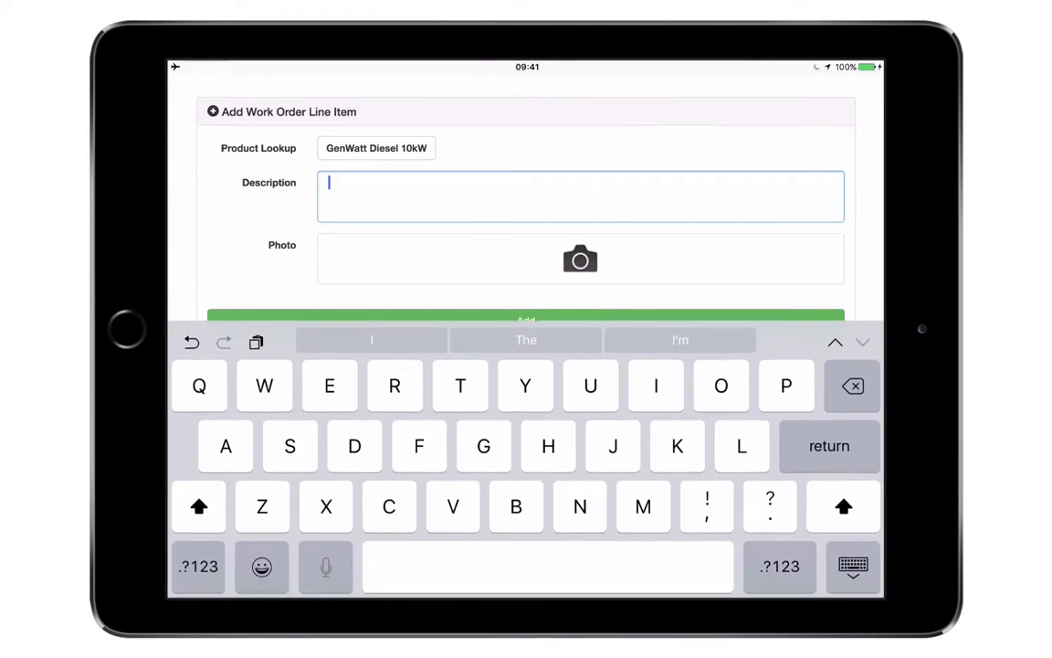
pyautogui.write('Stopped working. It is not charging.')
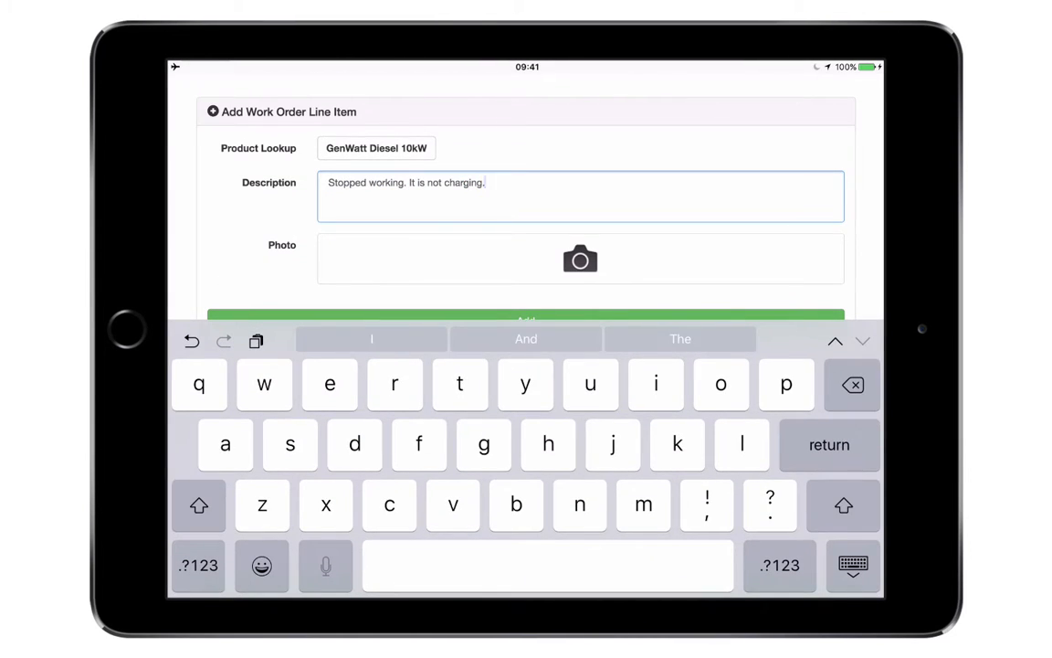
pyautogui.click(581, 259)
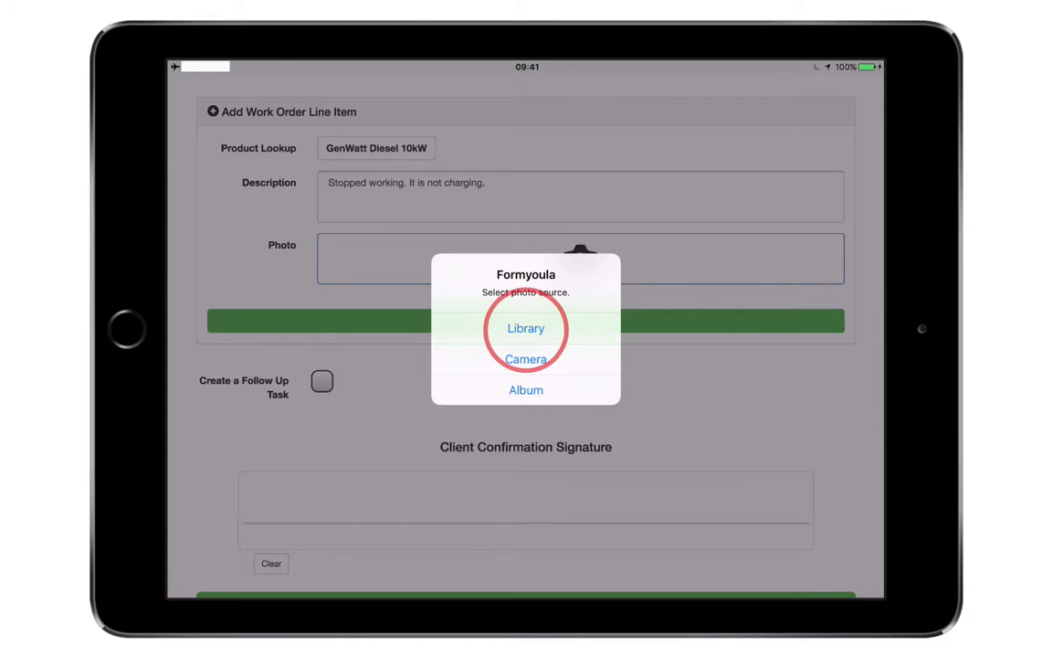
pyautogui.click(526, 329)
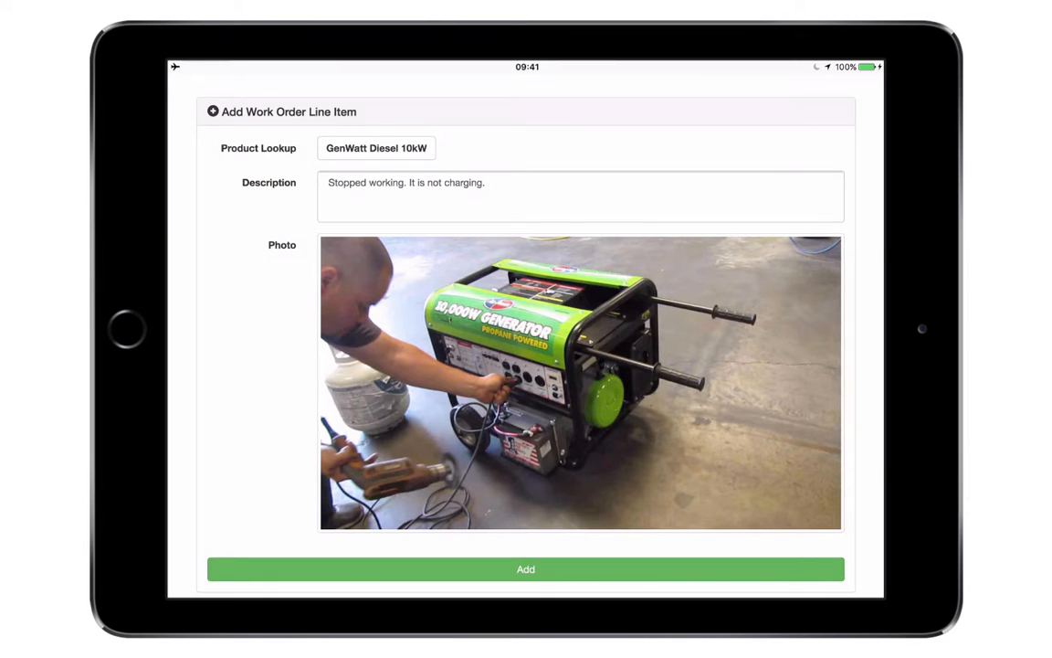
pyautogui.click(526, 570)
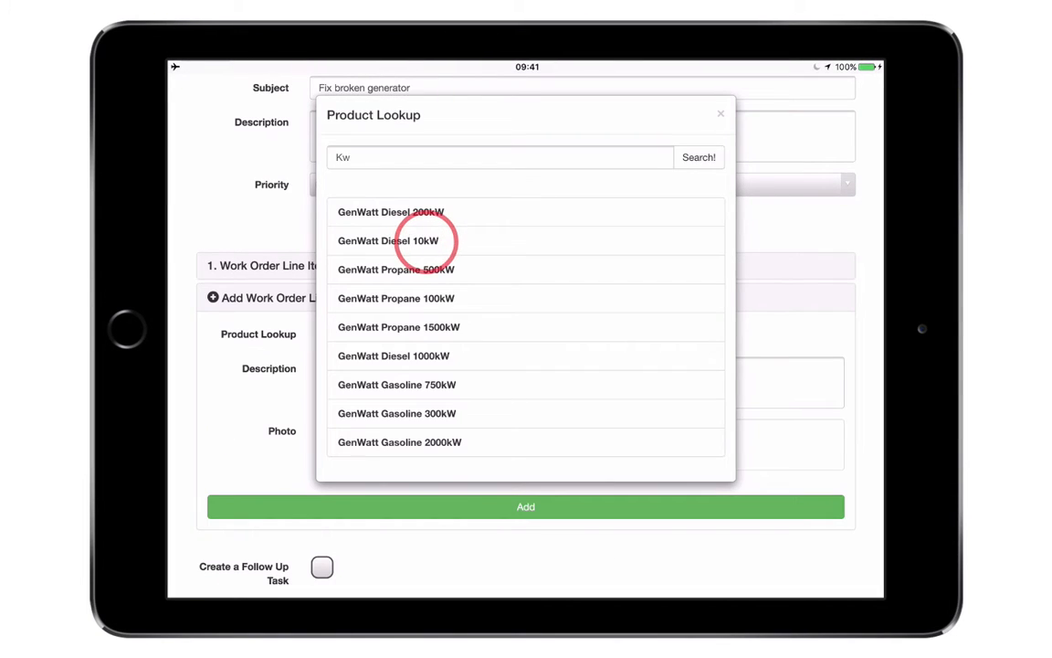
# - Add a second GenWatt Diesel 10kW line item with a device-codes note and a library photo
pyautogui.click(387, 241)
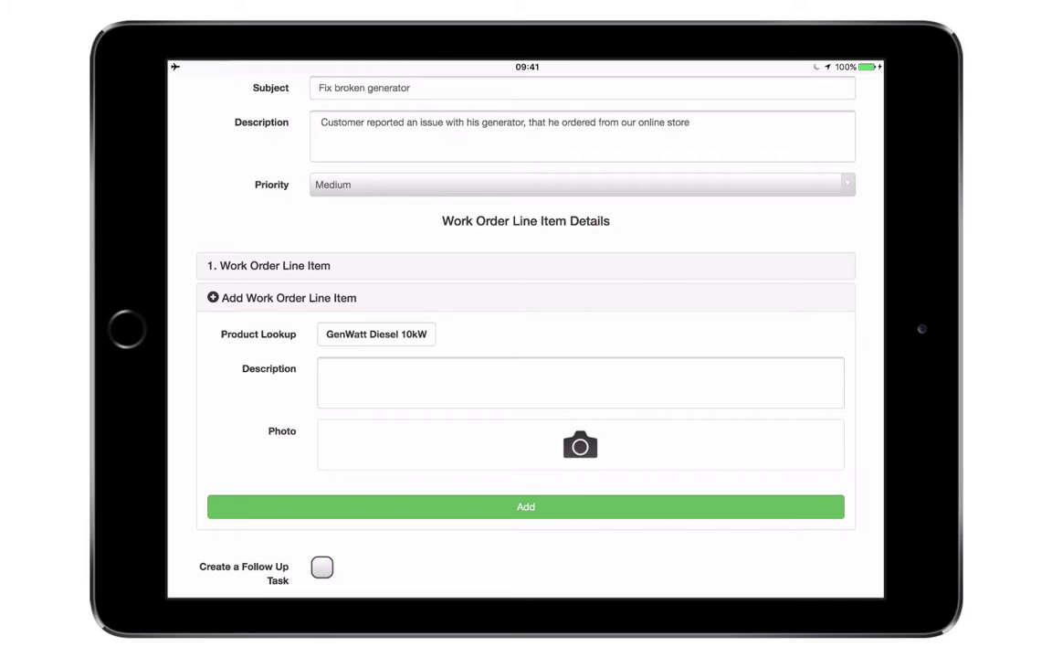
pyautogui.write('Please see device co')
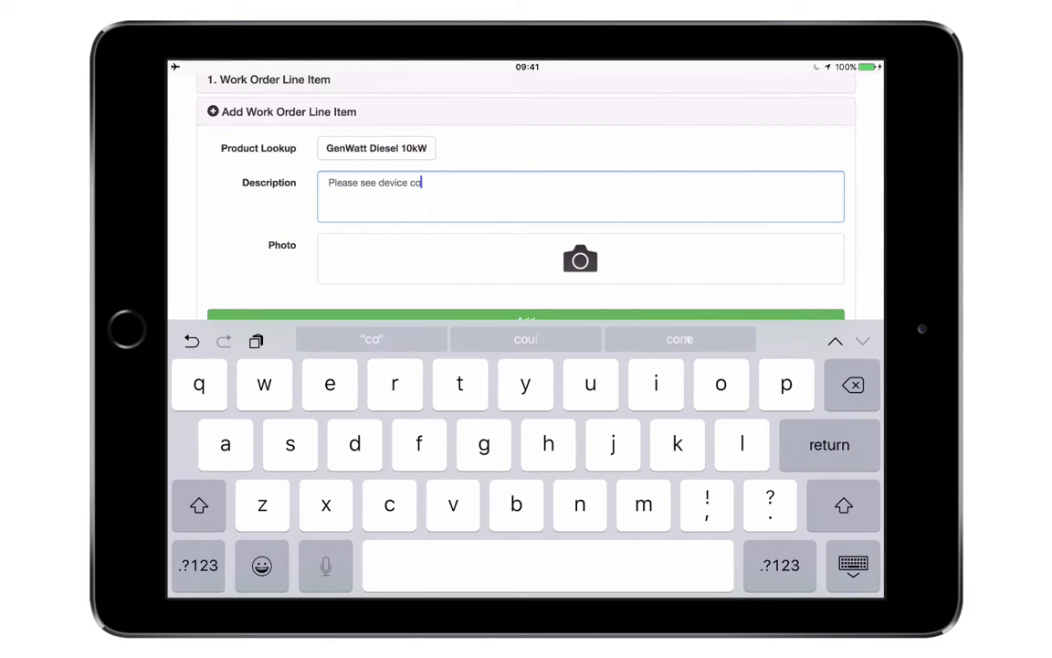
pyautogui.click(581, 259)
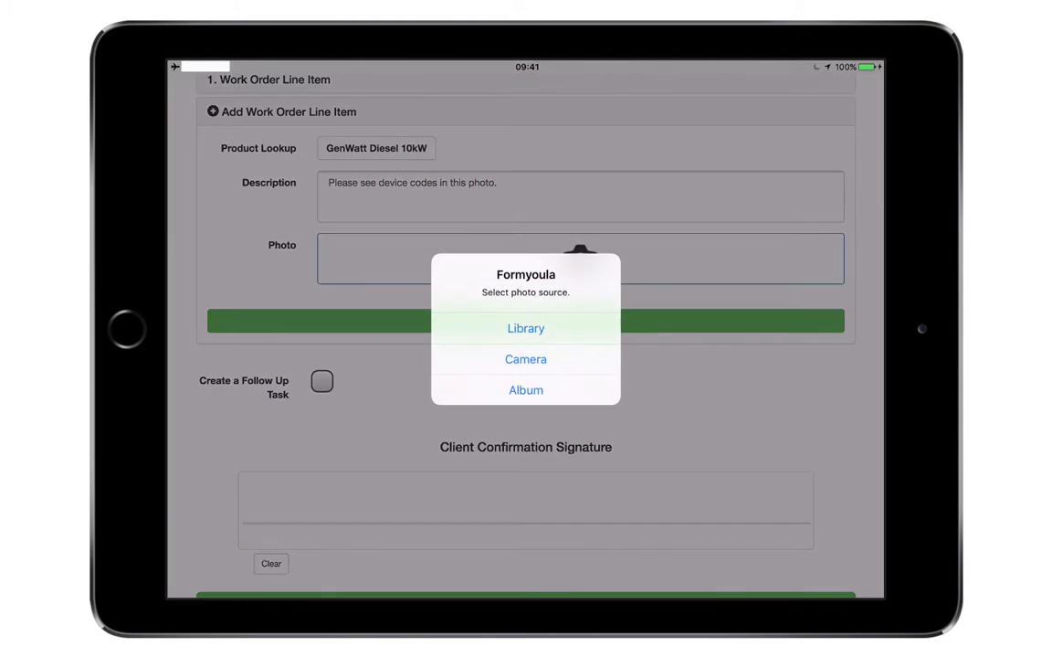
pyautogui.click(526, 329)
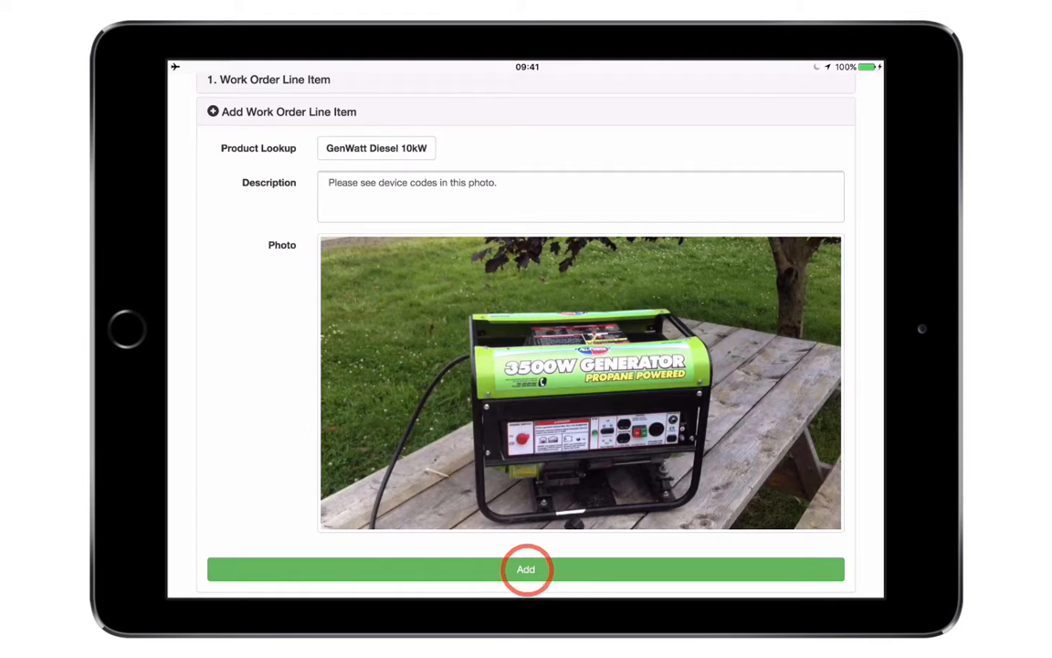
pyautogui.click(526, 569)
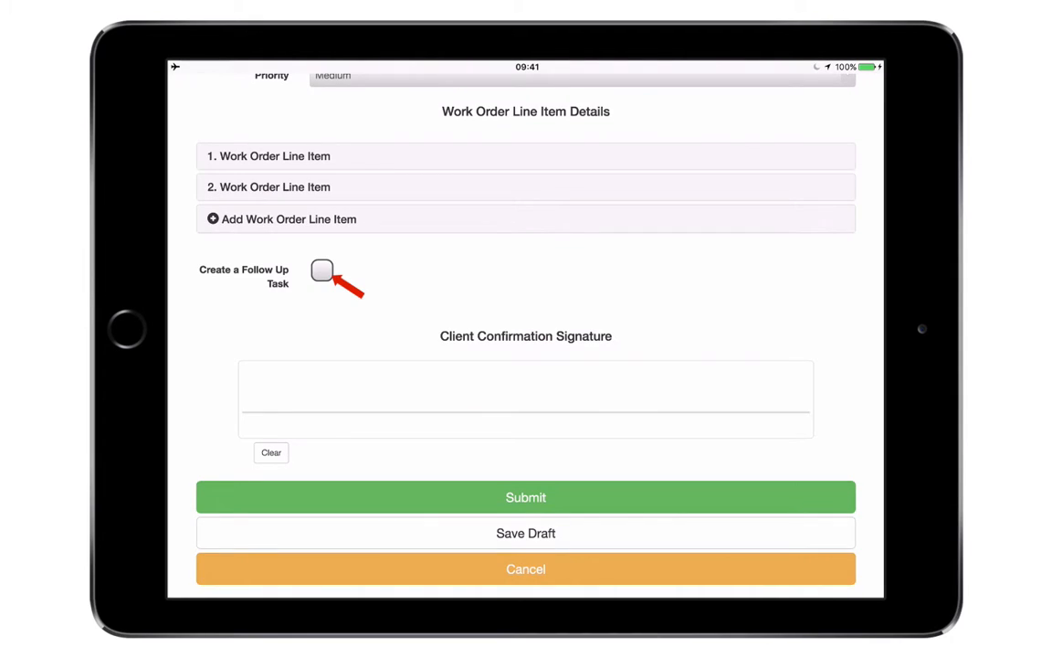
# - Request a follow-up task due 10 Jul 2016, sign for the client, and submit the work order
pyautogui.click(322, 270)
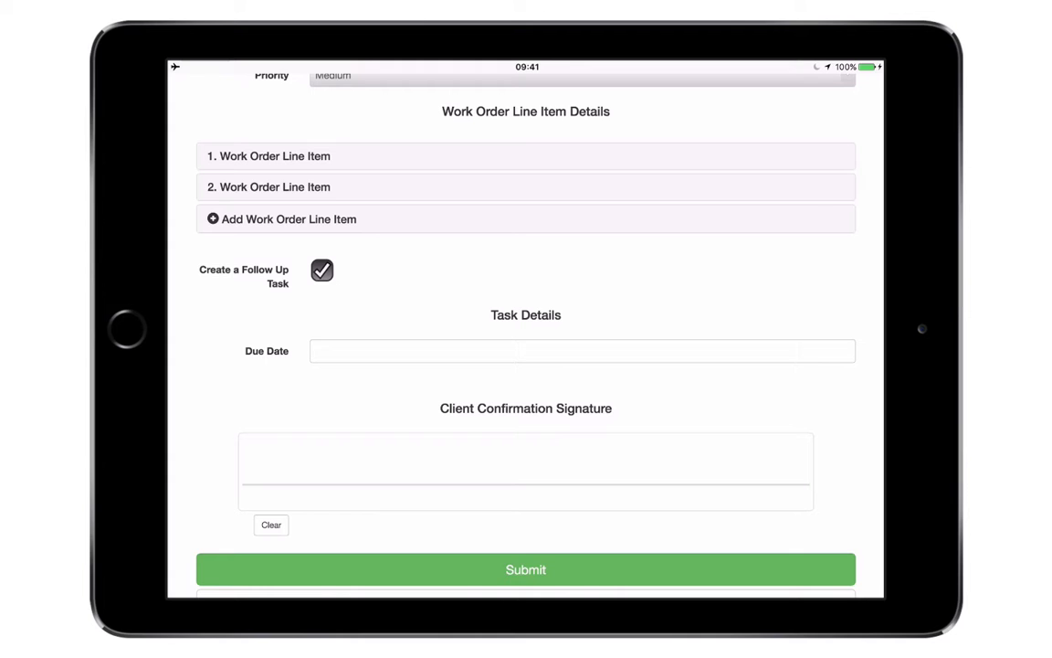
pyautogui.click(581, 350)
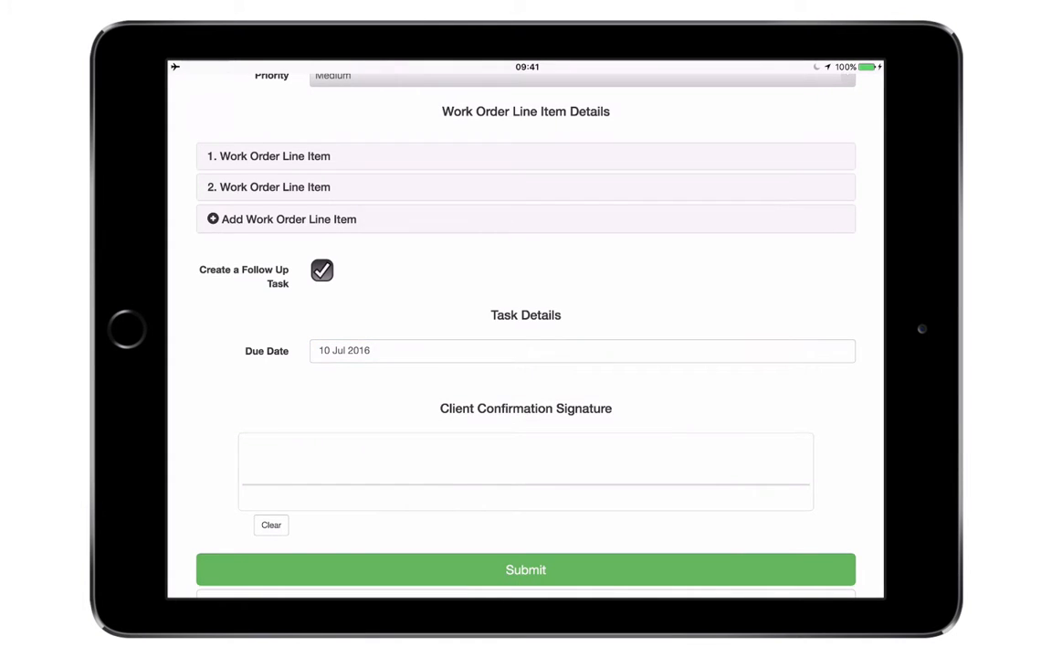
pyautogui.moveTo(420, 474); pyautogui.dragTo(625, 448)
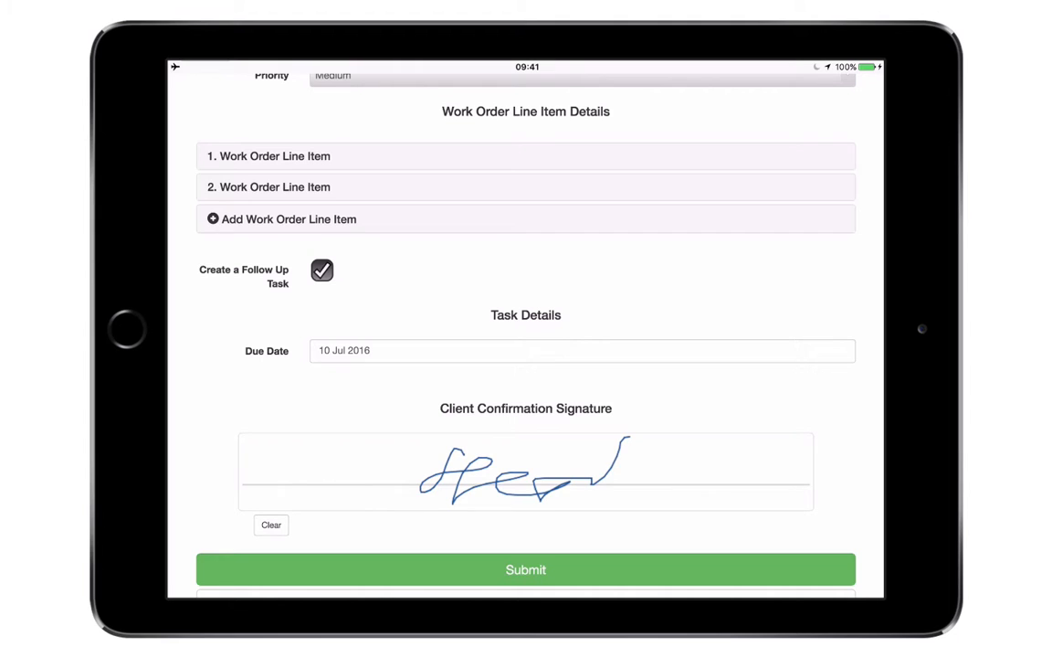
pyautogui.click(526, 570)
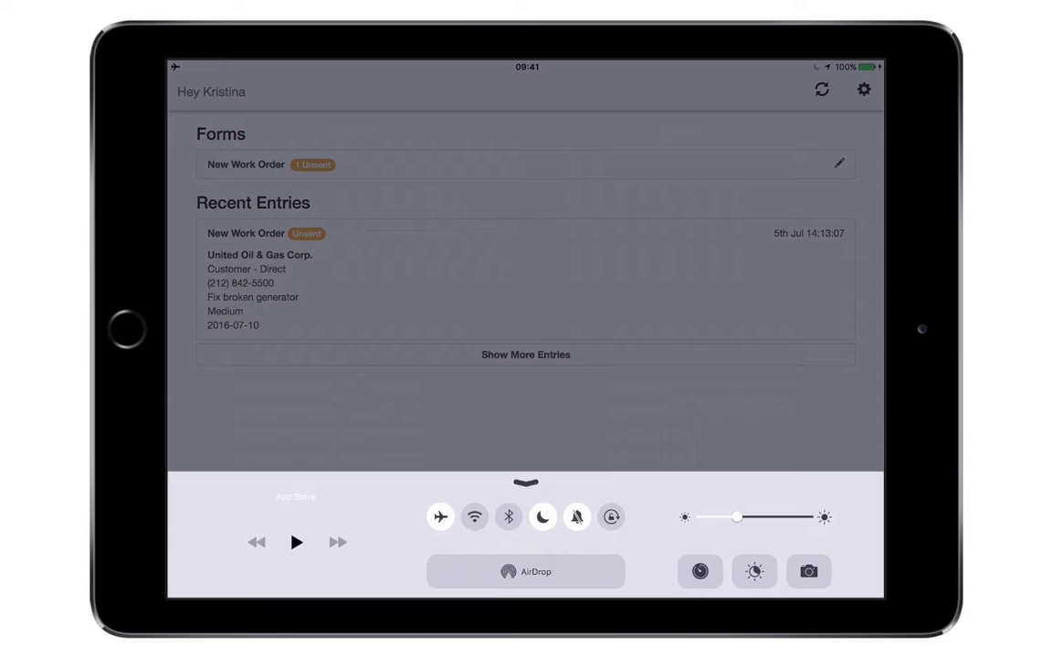
# - Turn off Airplane Mode so the pending work order syncs as sent
pyautogui.click(475, 515)
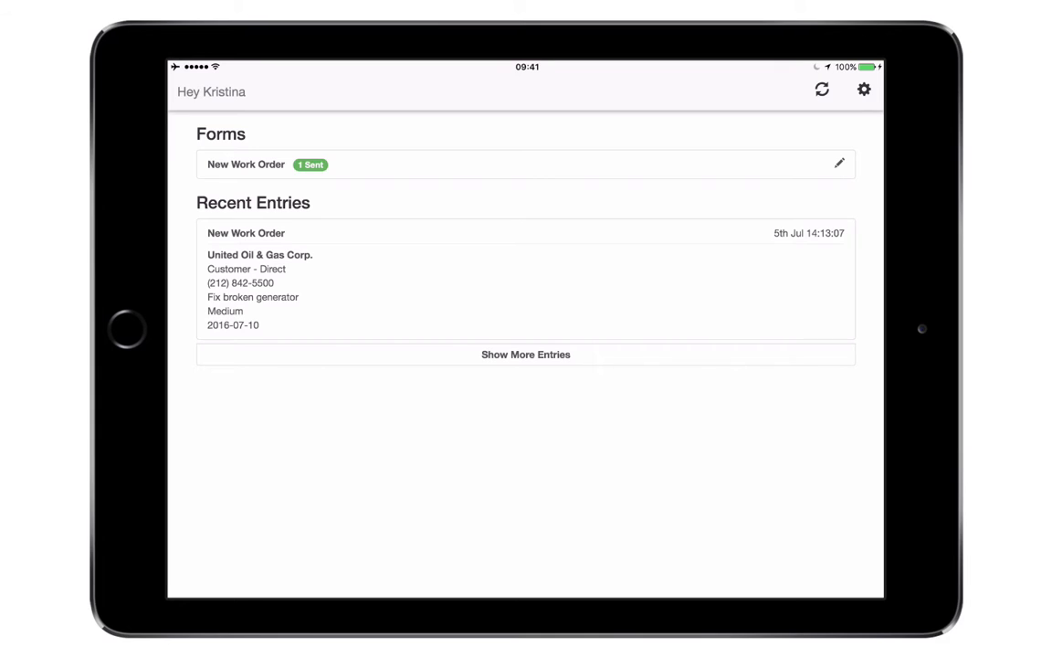
pyautogui.click(241, 281)
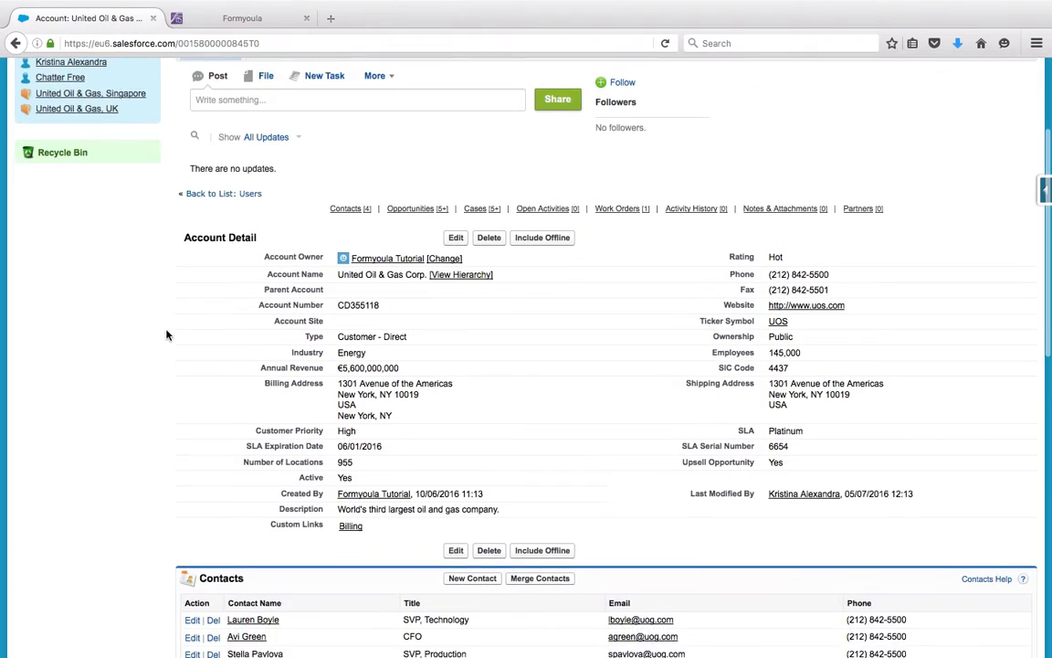
# - Open work order 00000011 from the account's Work Orders related list
pyautogui.scroll(-3)
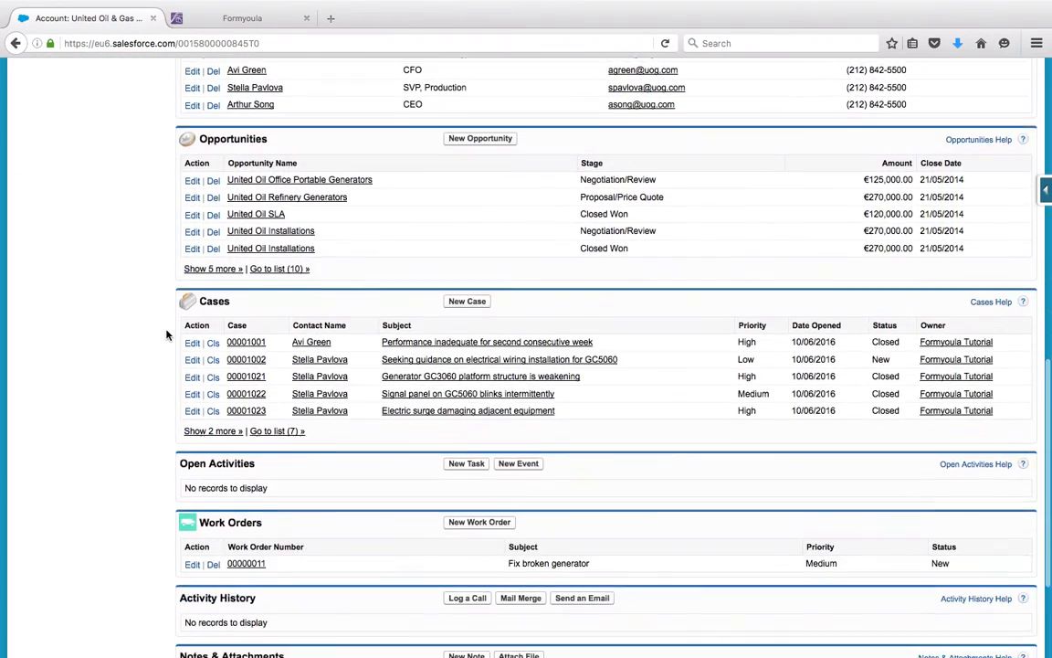
pyautogui.scroll(-3)
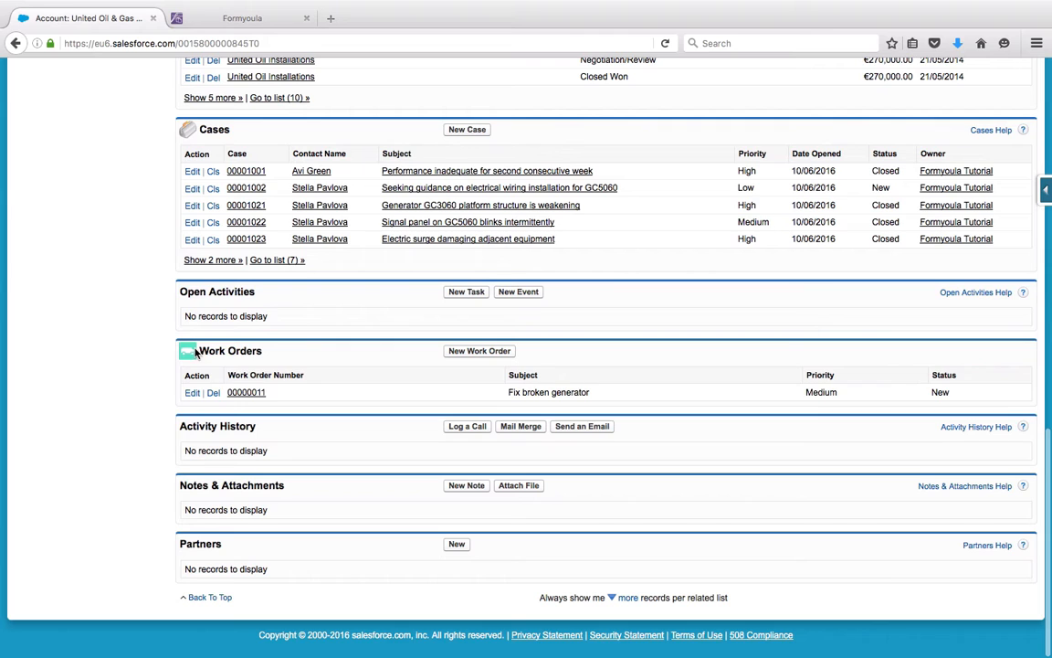
pyautogui.moveTo(245, 391)
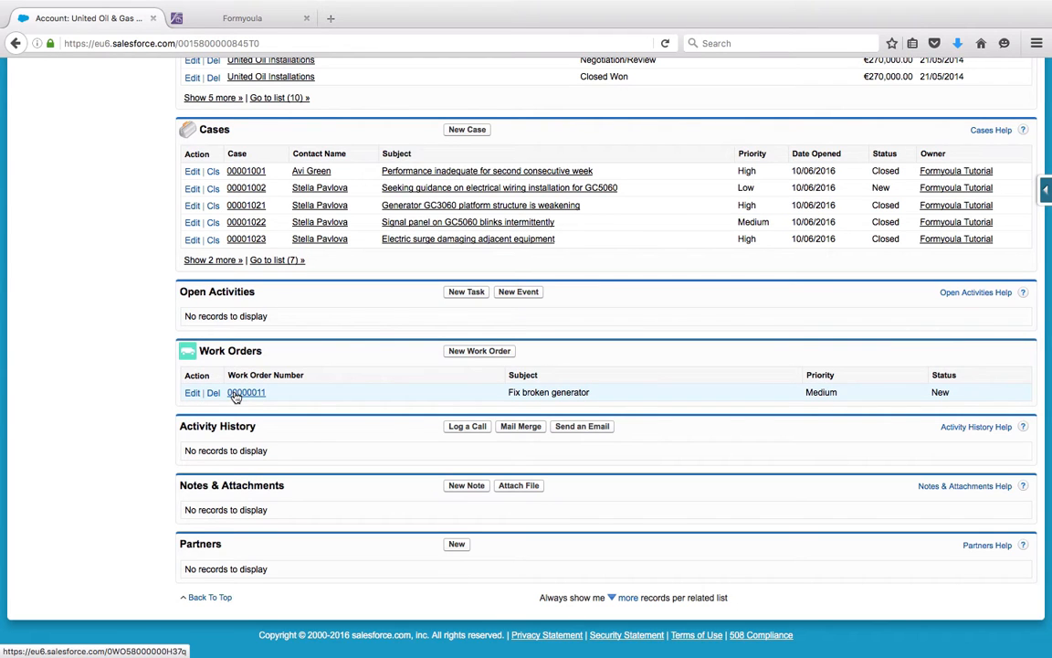
pyautogui.click(246, 391)
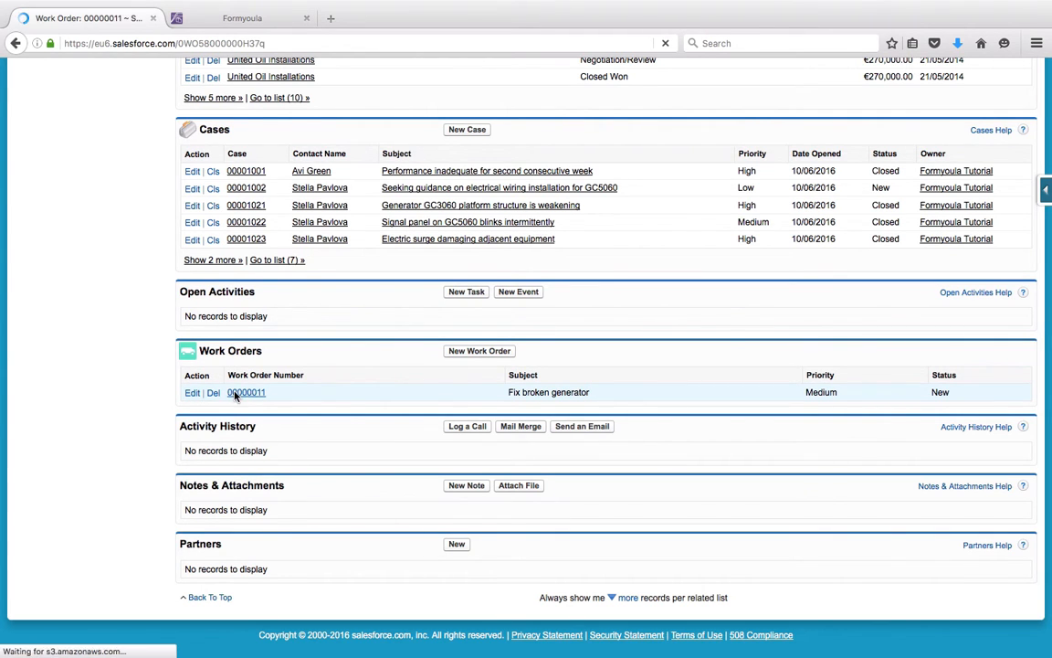
pyautogui.click(245, 391)
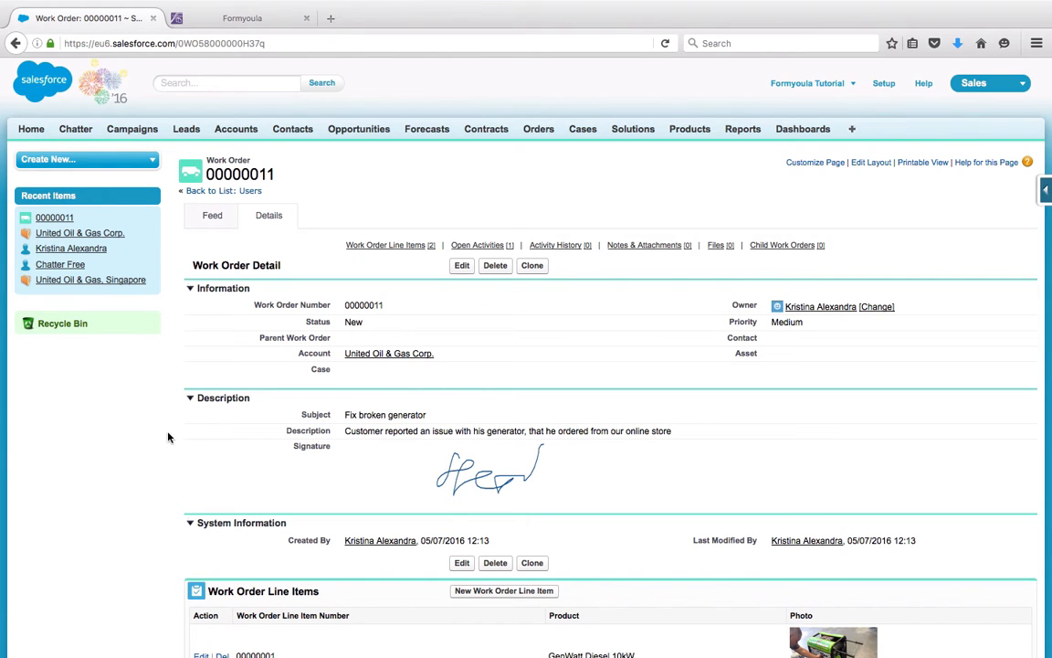
pyautogui.scroll(-3)
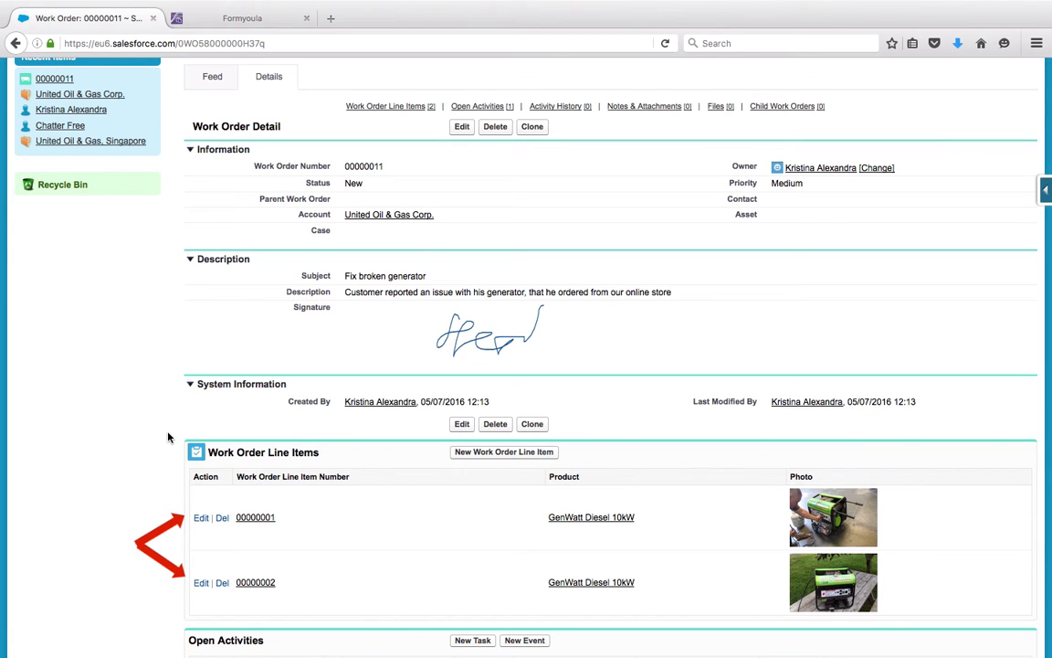
pyautogui.scroll(-3)
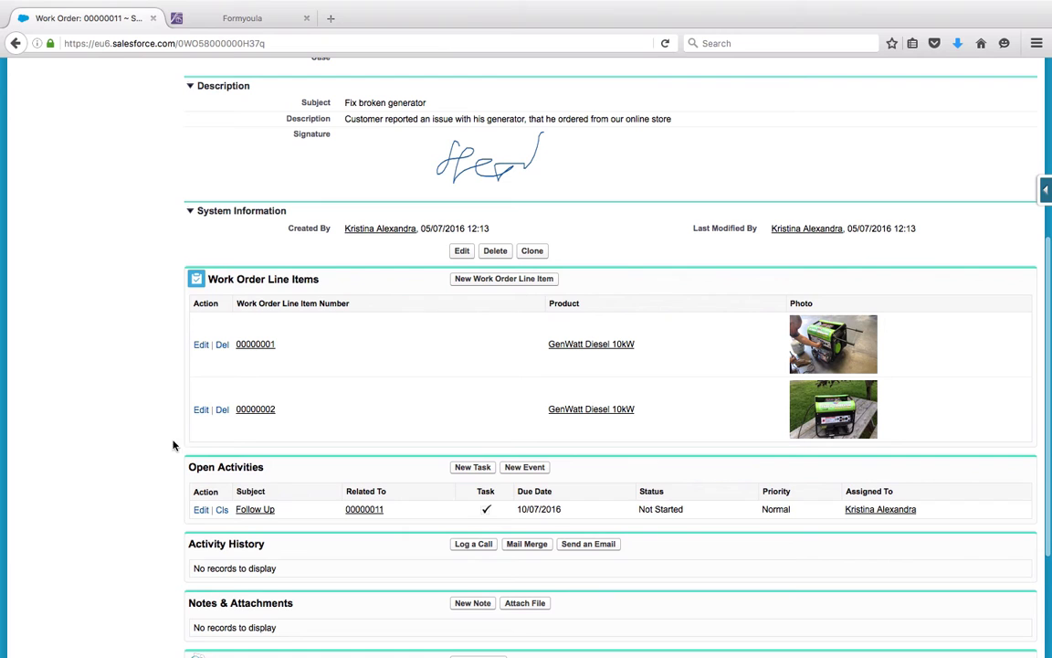
pyautogui.moveTo(292, 508)
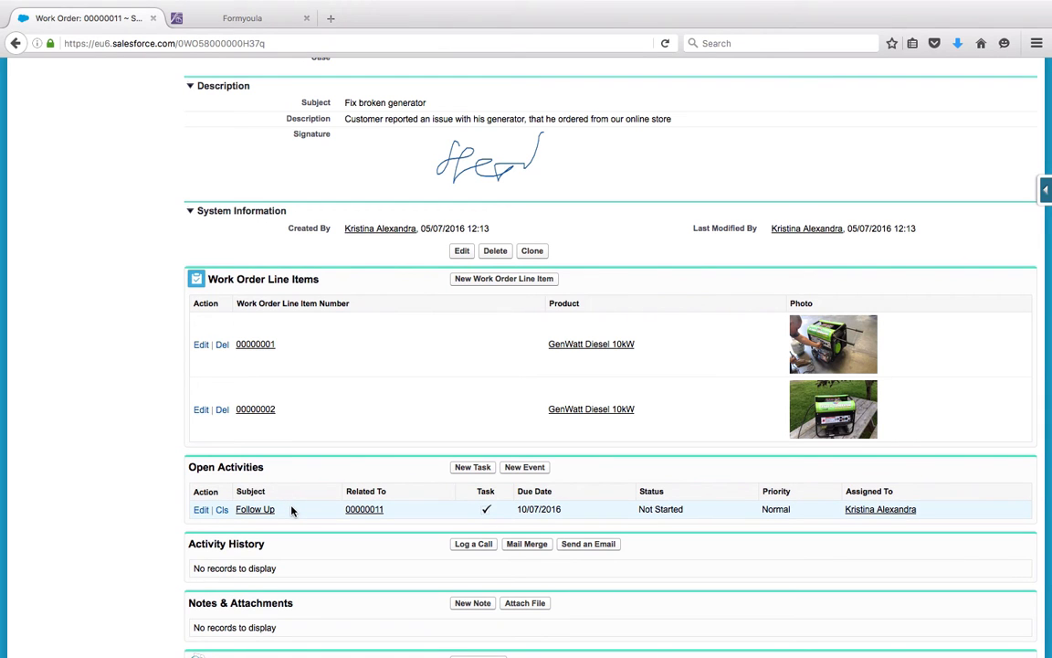